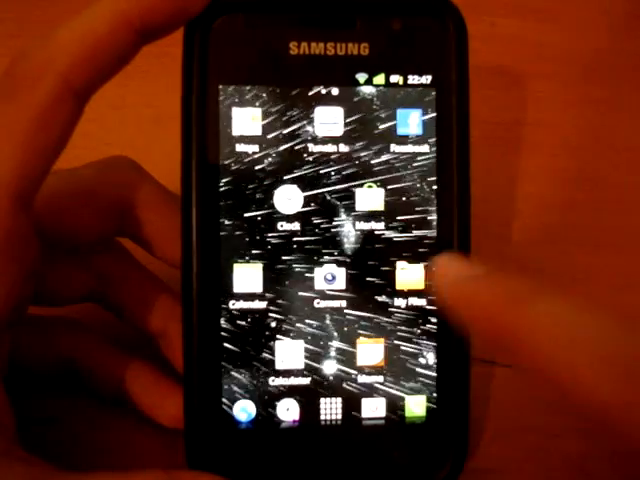
Browse the SD card in My Files to locate bootanimation.zip.
click(398, 280)
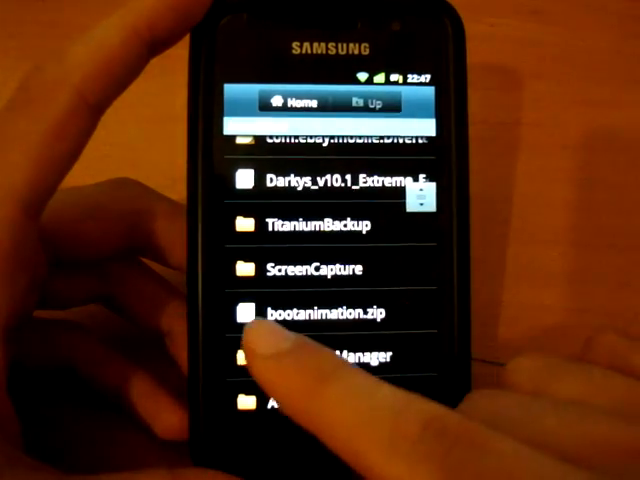
scroll(down, 3)
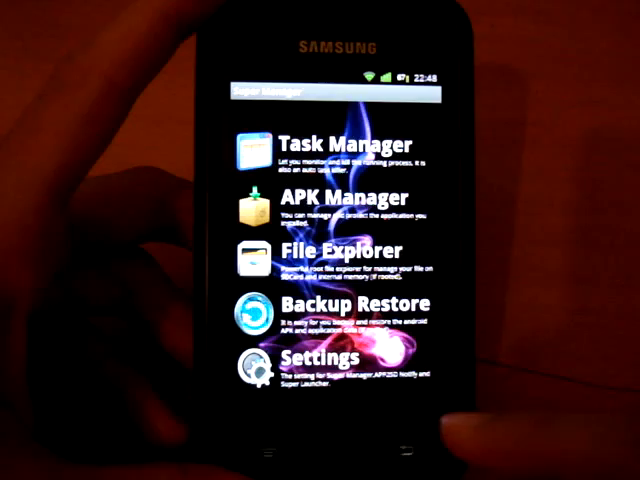
Confirm Enable ROOT function is ticked in Super Manager's settings.
click(322, 365)
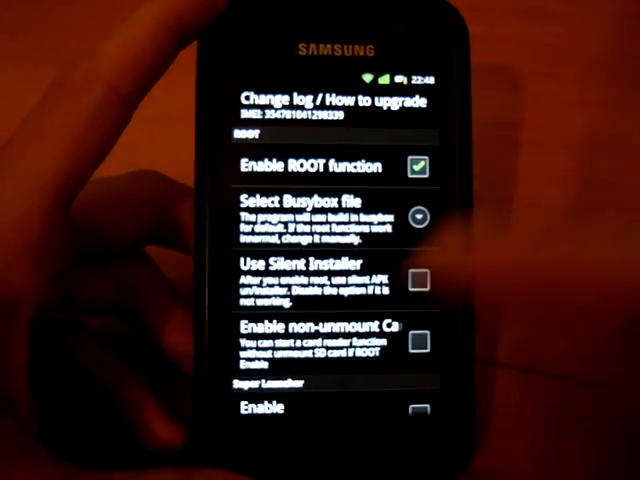
scroll(down, 3)
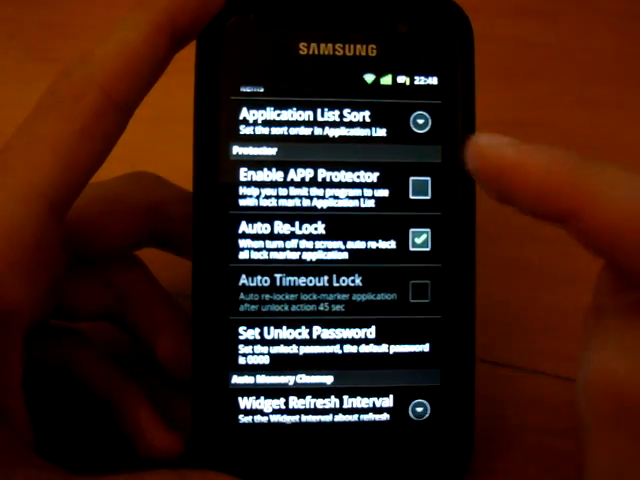
scroll(down, 3)
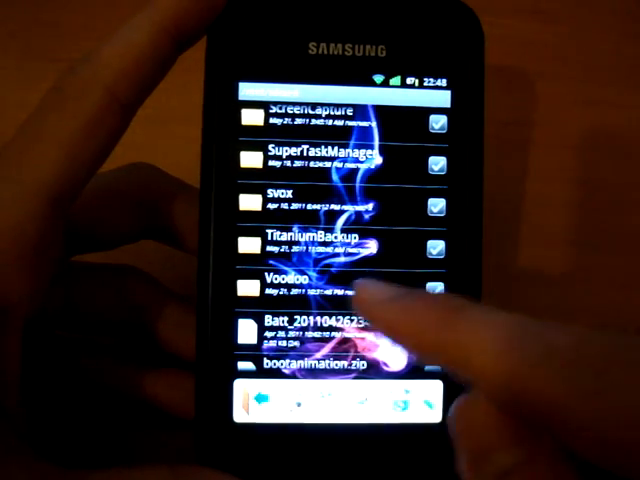
Scroll the /mnt/sdcard listing and tick bootanimation.zip.
scroll(down, 3)
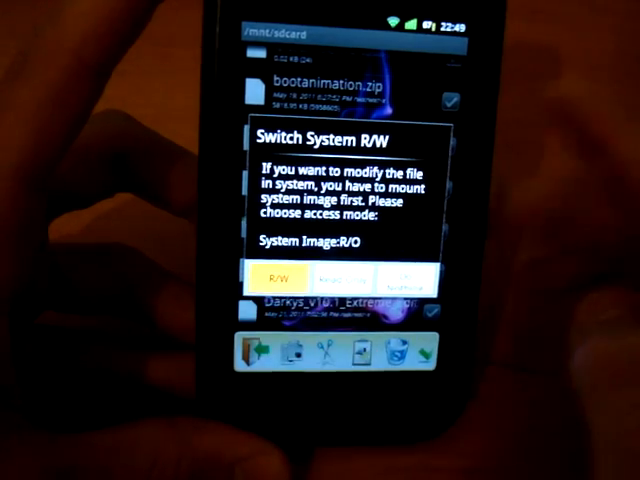
Mount the system image read/write and copy bootanimation.zip.
click(281, 277)
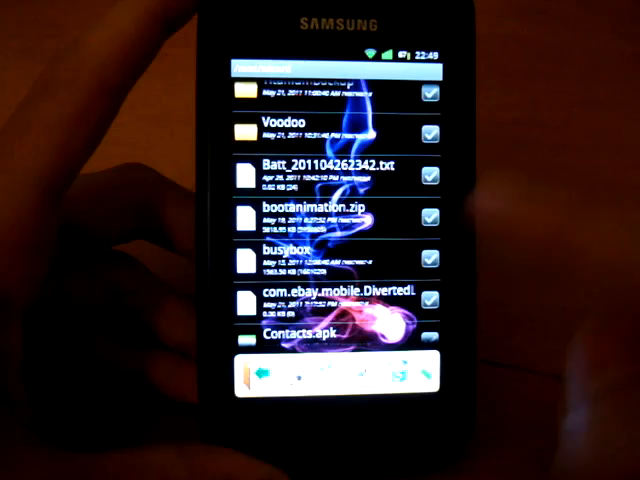
click(433, 212)
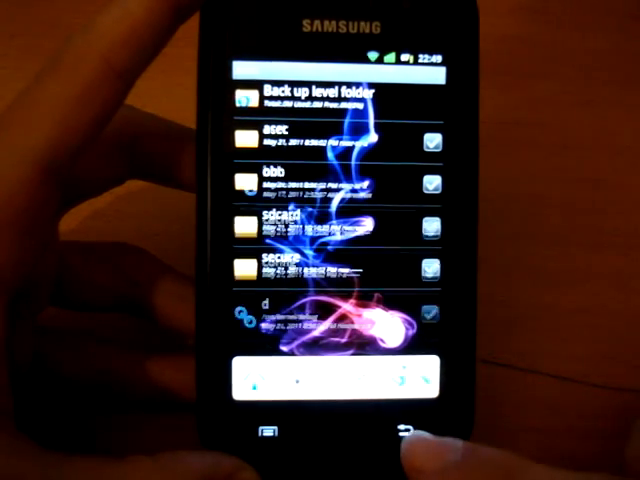
Navigate to /system/media and paste bootanimation.zip there.
scroll(down, 3)
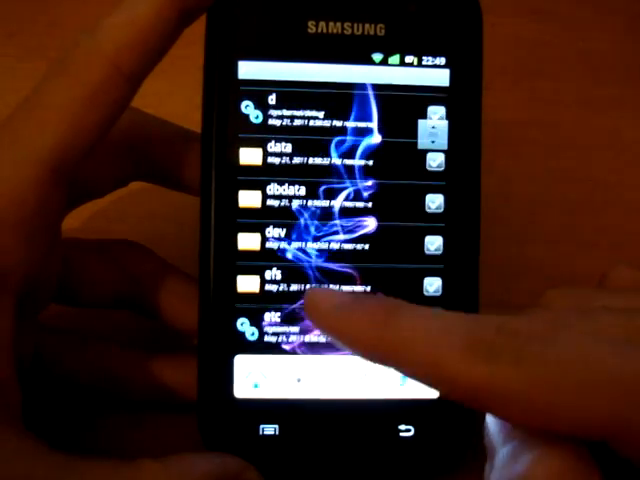
scroll(down, 3)
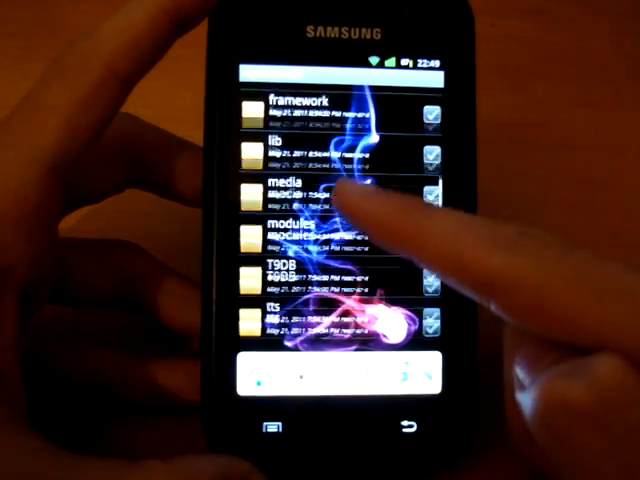
click(290, 185)
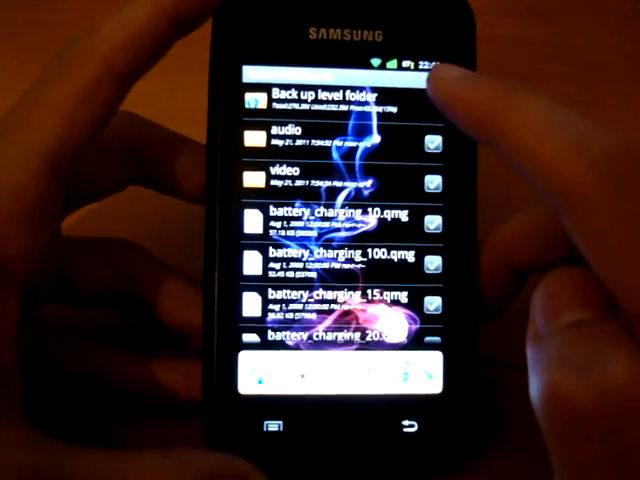
scroll(down, 3)
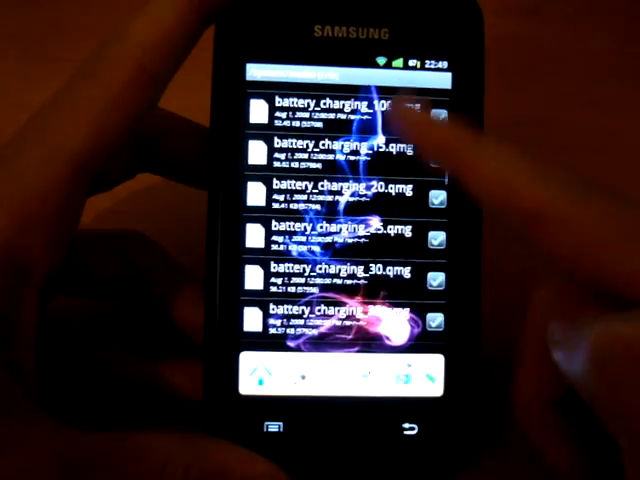
scroll(down, 3)
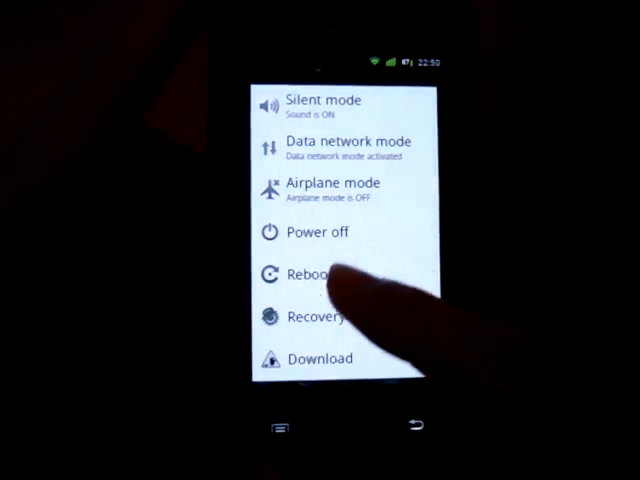
Choose Reboot from the power menu.
click(305, 274)
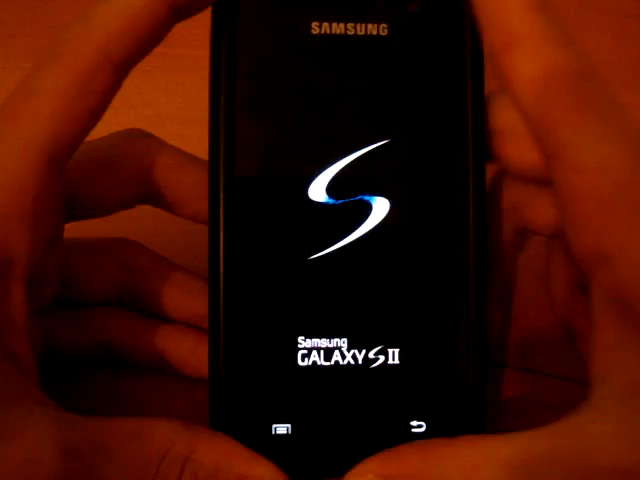